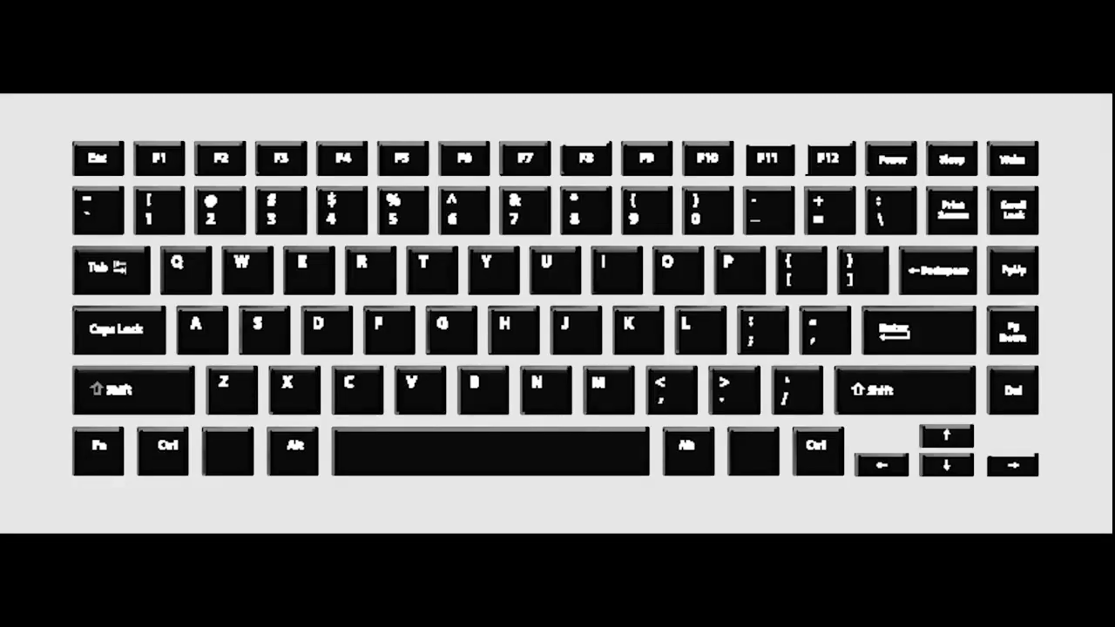
- Cut the opening line about the athelings' honor so the excerpt begins "Oft Scyld the Scefing"
key(ctrl+c)
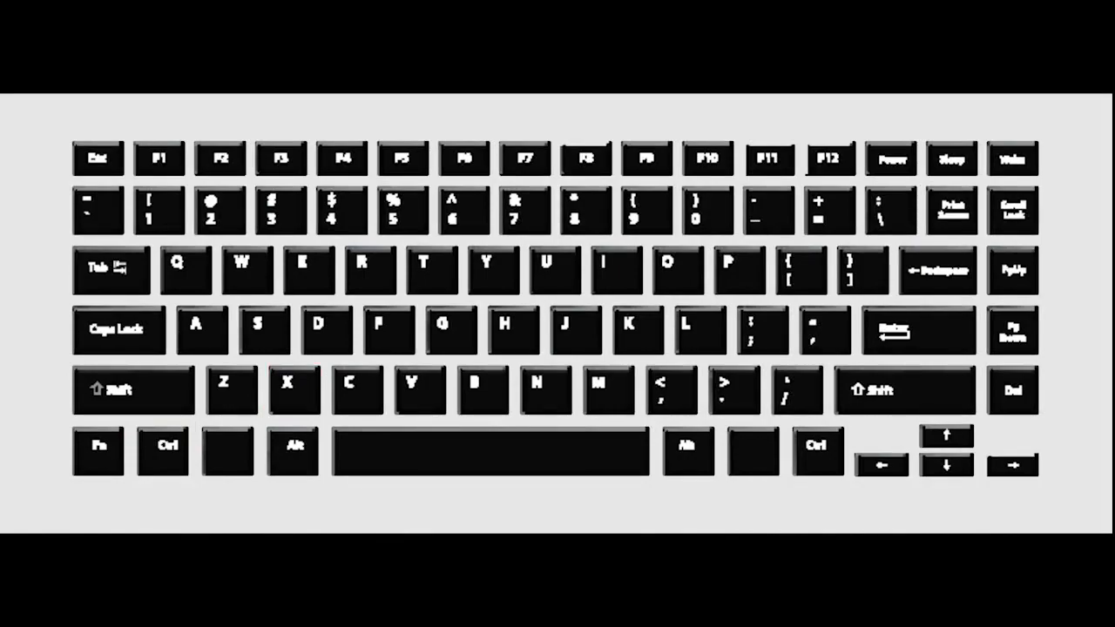
key(ctrl+v)
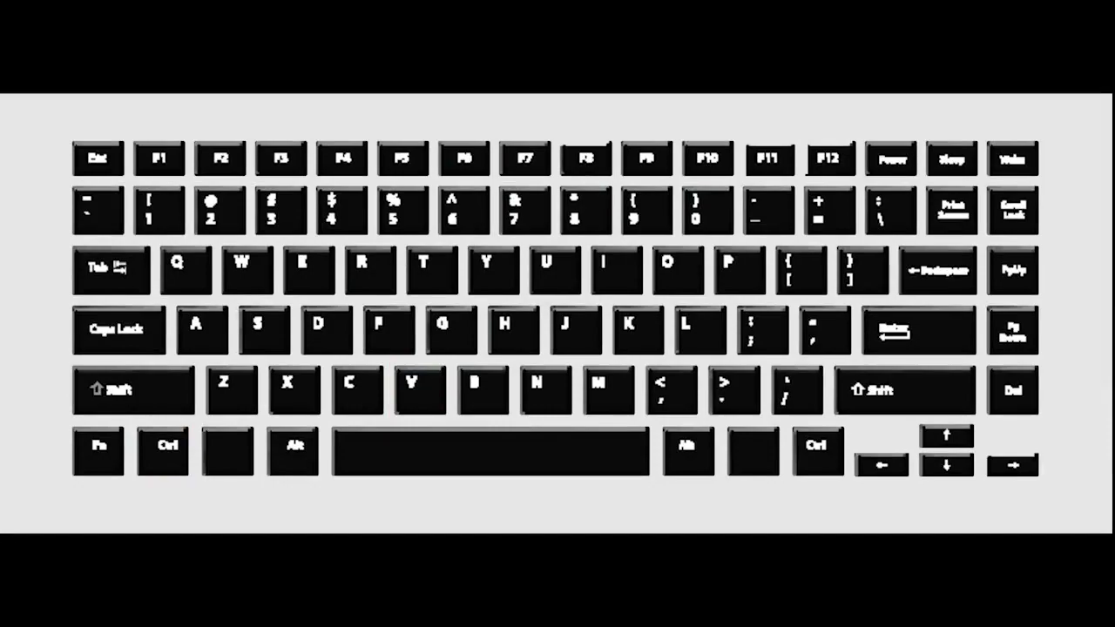
key(ctrl+a)
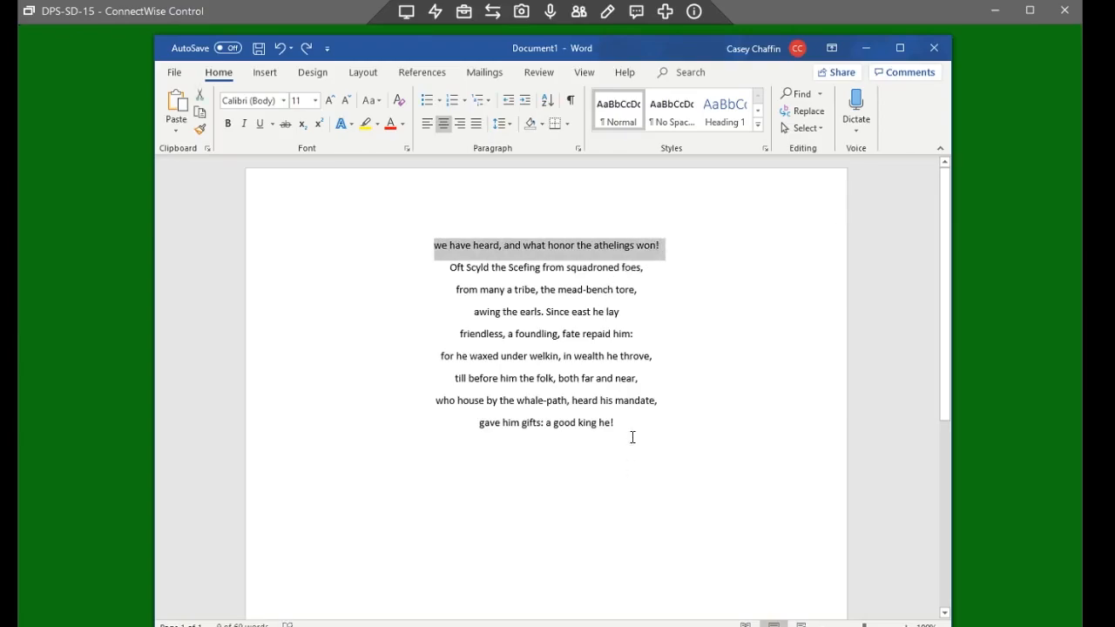
click(547, 467)
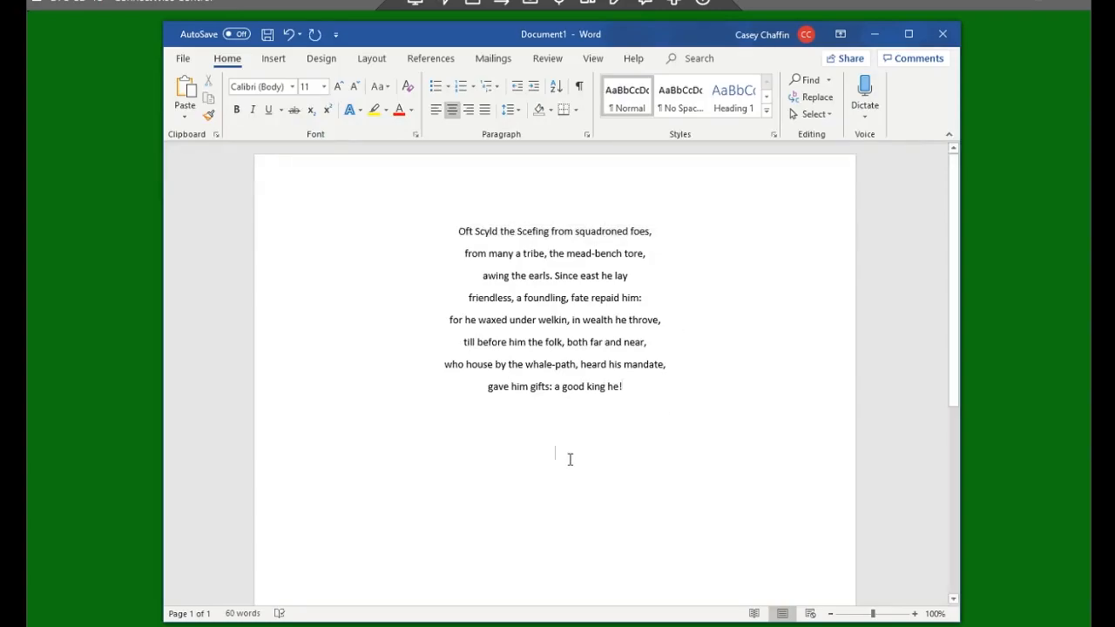
key(ctrl+v)
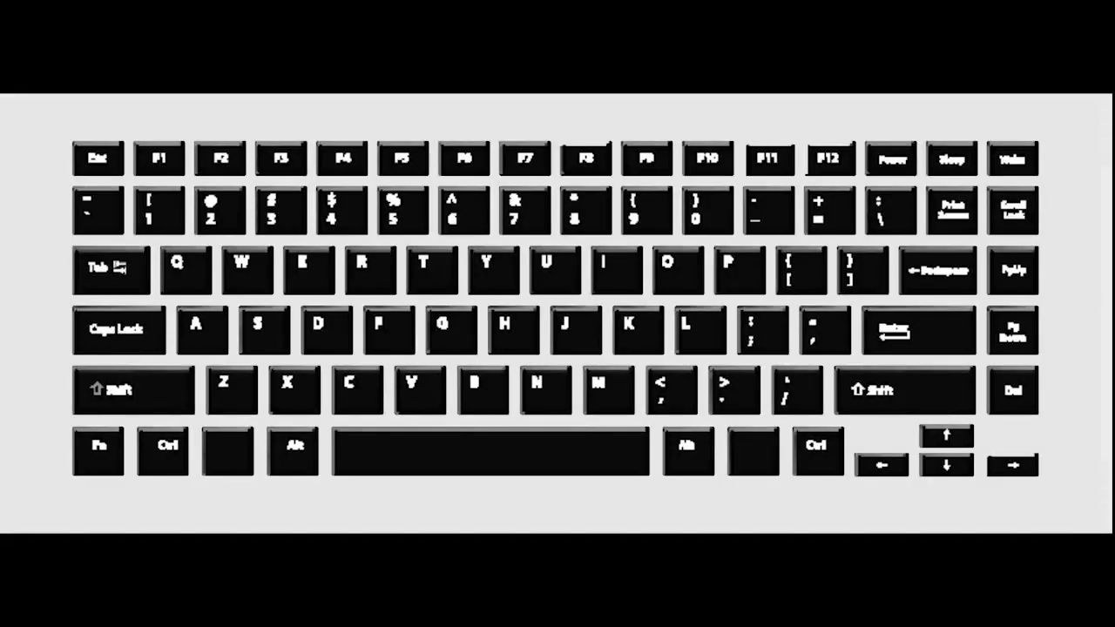
key(ctrl+z)
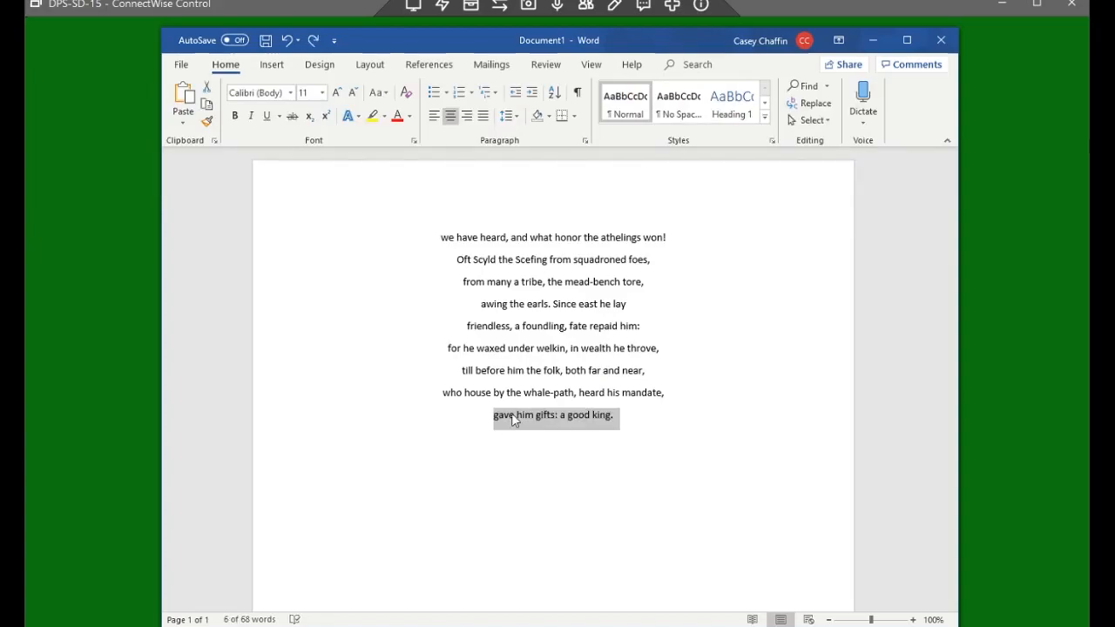
- Retype the end of the last line so it reads "a good king!"
click(623, 414)
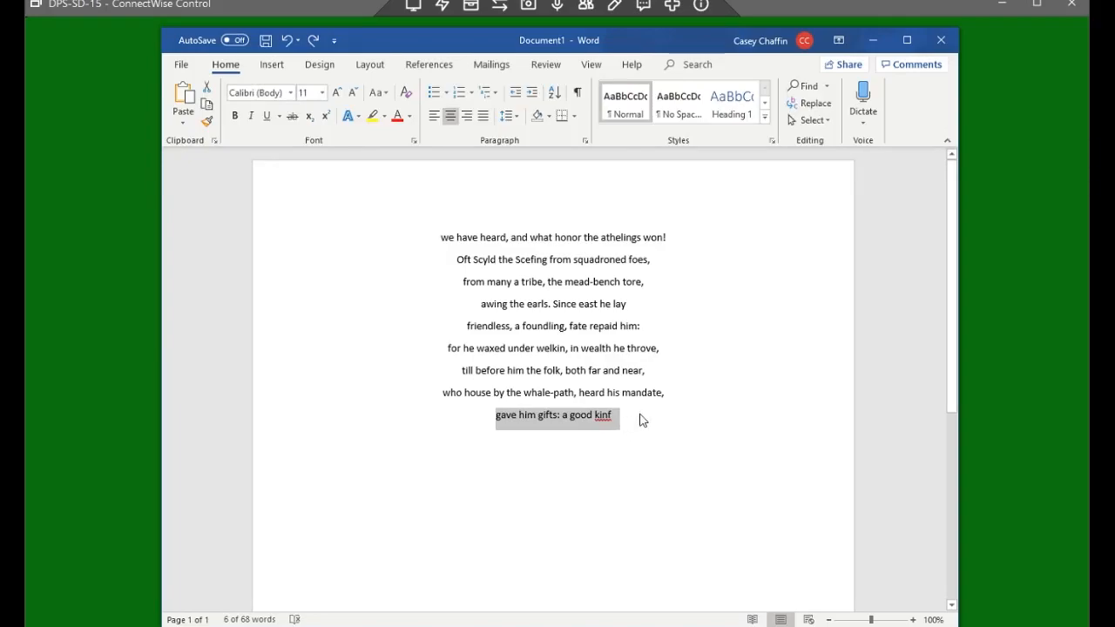
mouse_move(735, 397)
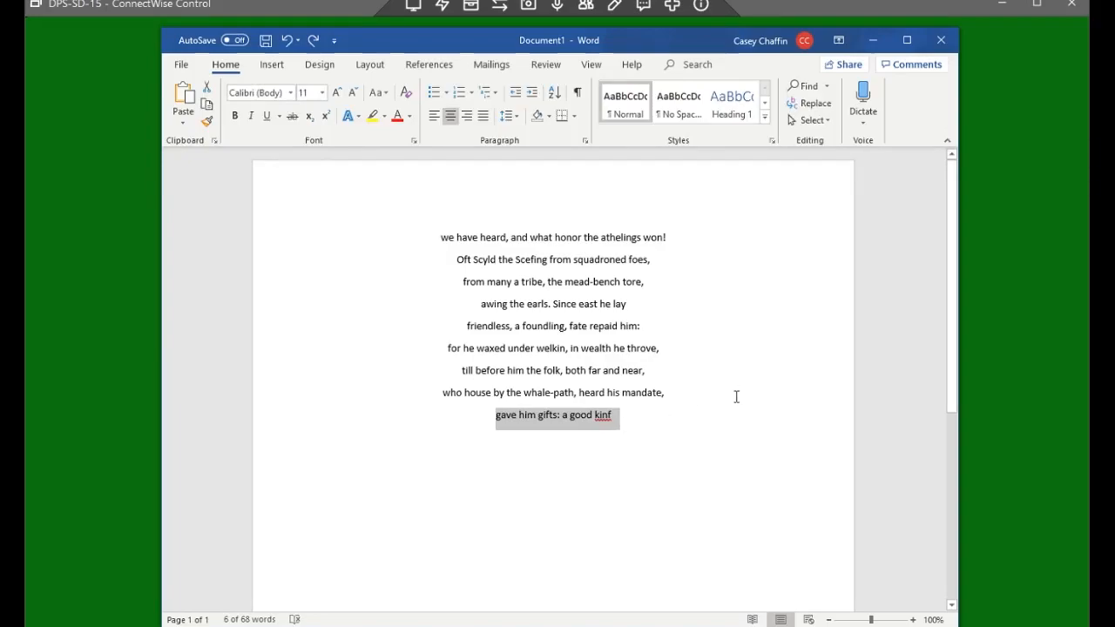
text(king)
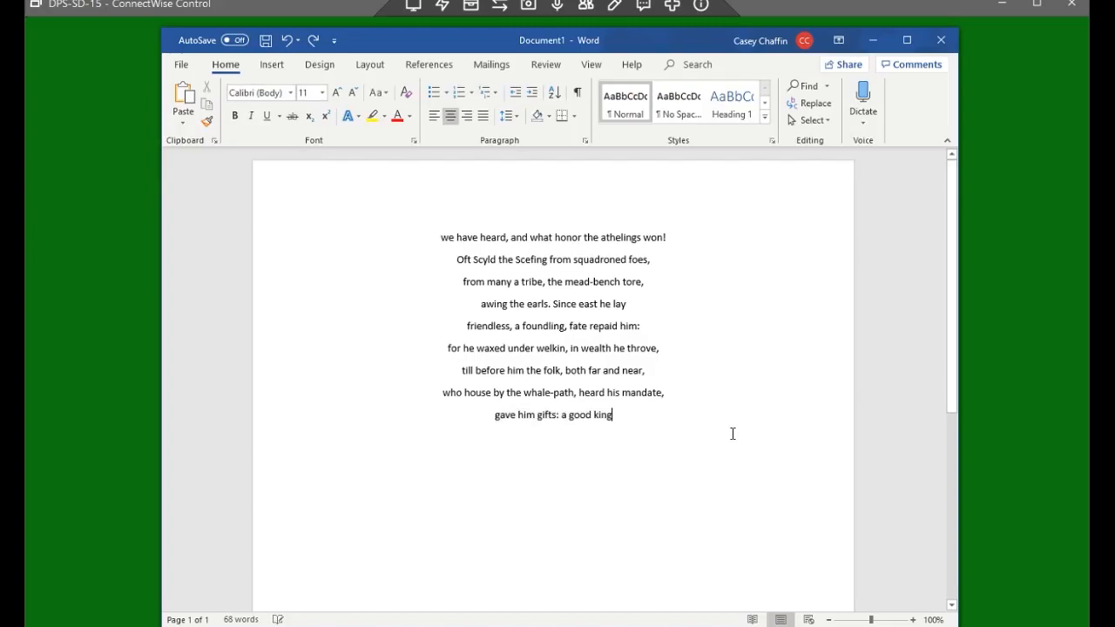
text(!)
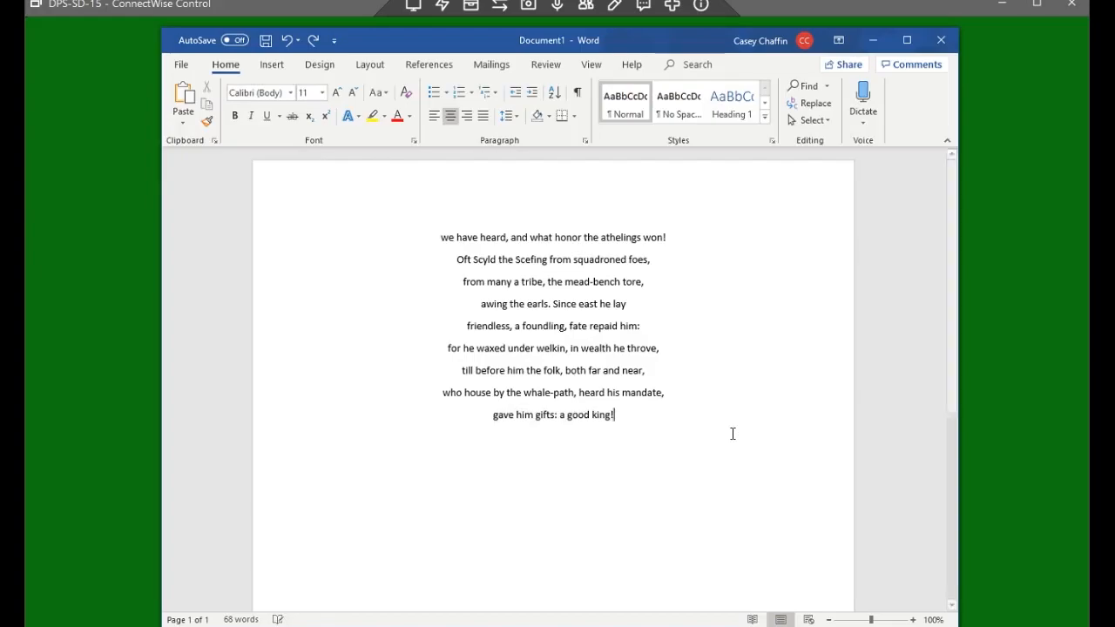